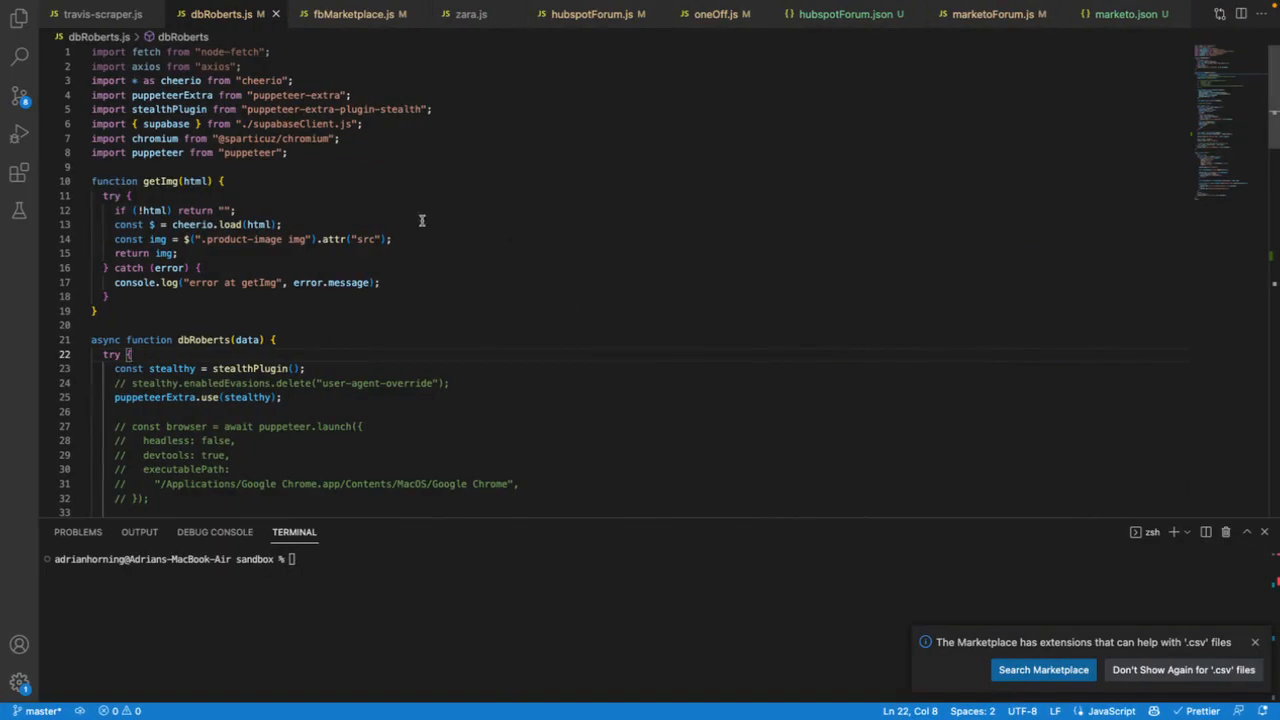
Select the puppeteer-extra stealth plugin package name in dbRoberts.js.
{"action": "double_click", "coordinate": [332, 108]}
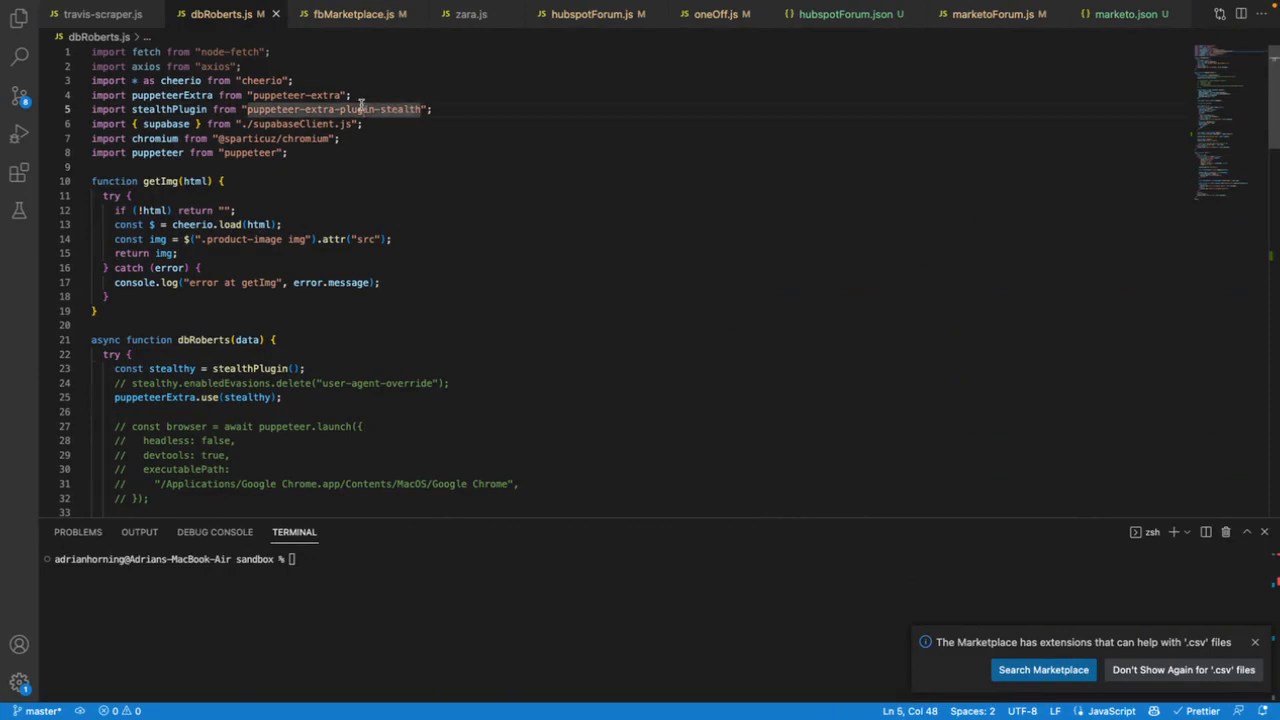
{"action": "double_click", "coordinate": [168, 108]}
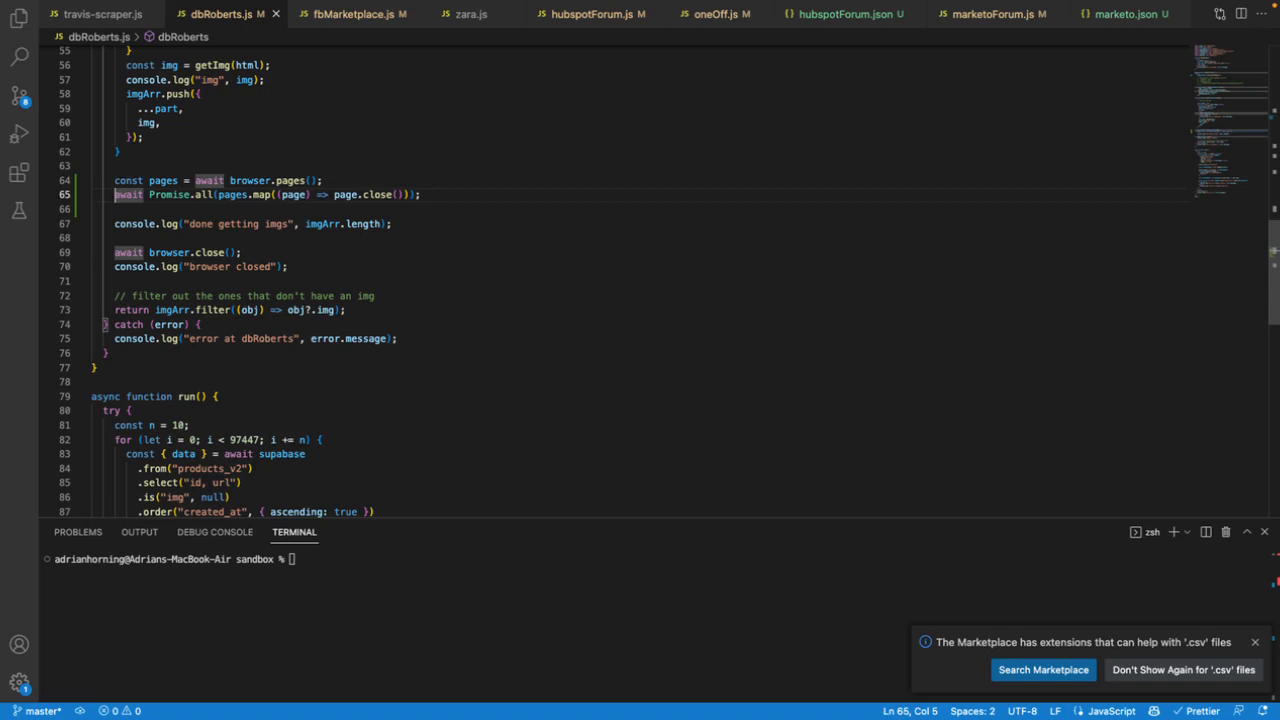
Start a new statement 'fo' on the line after the page-closing code.
{"action": "left_click", "coordinate": [116, 224]}
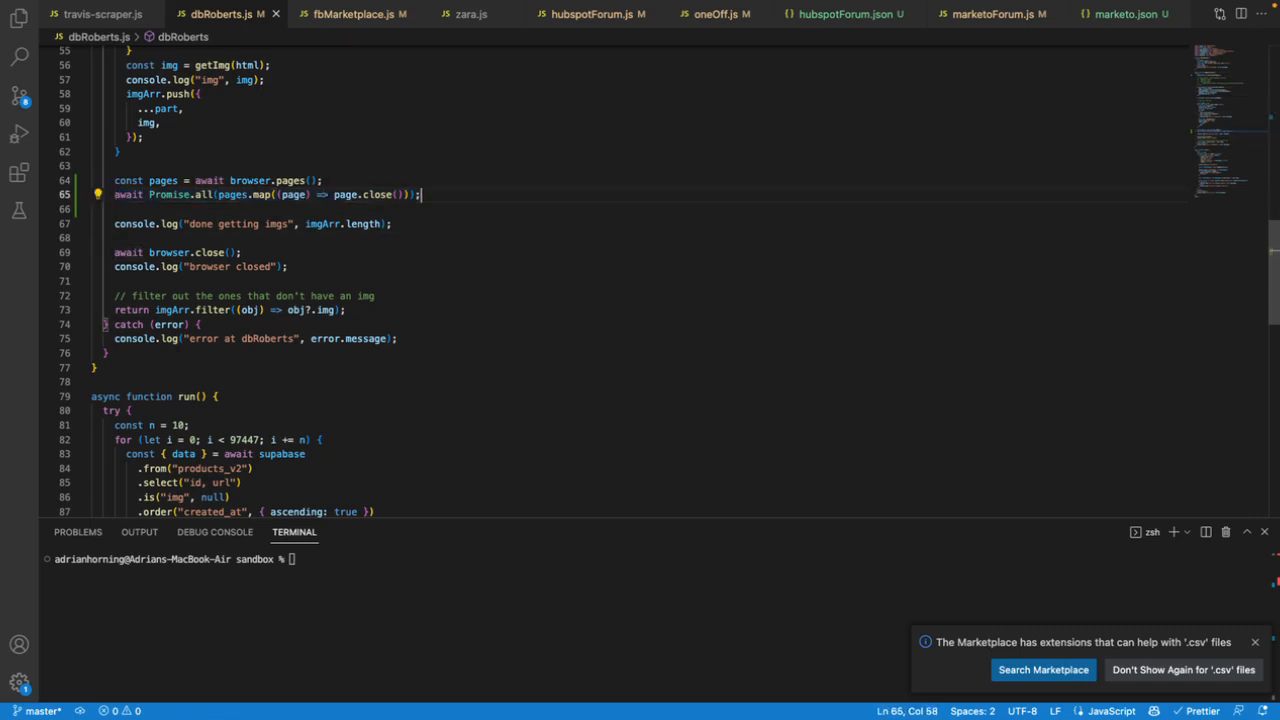
{"action": "type", "text": "fo"}
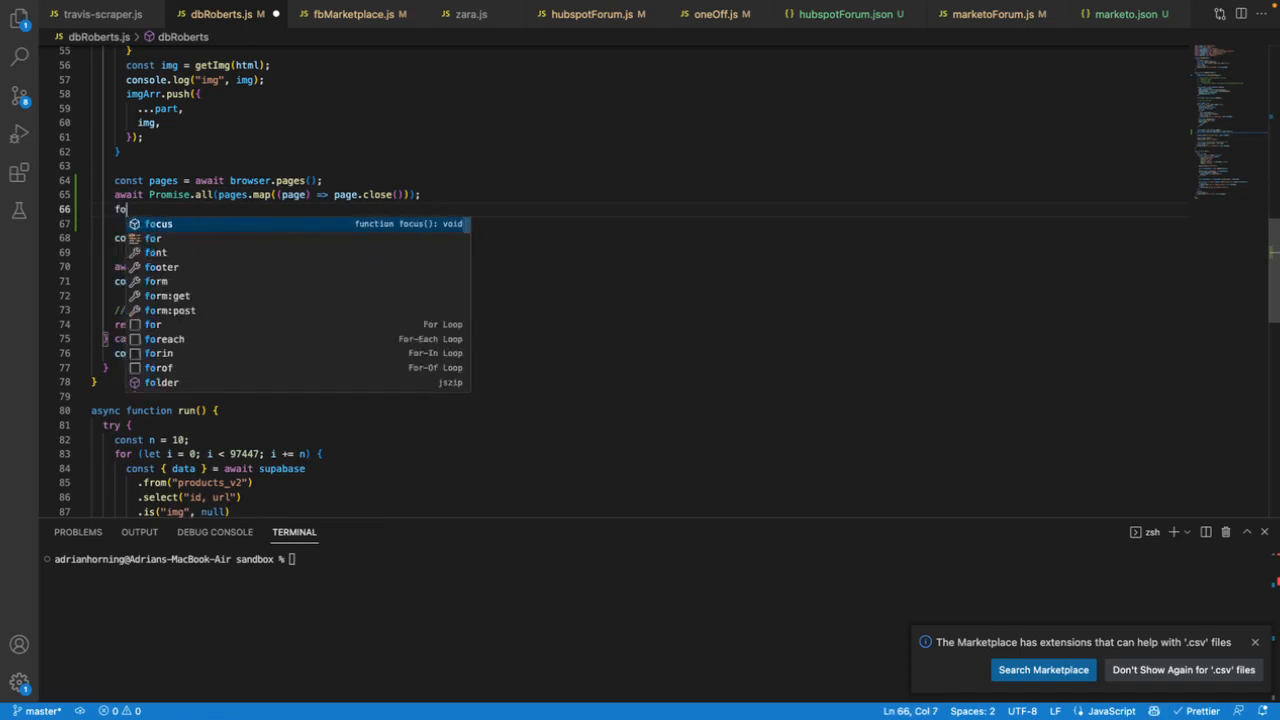